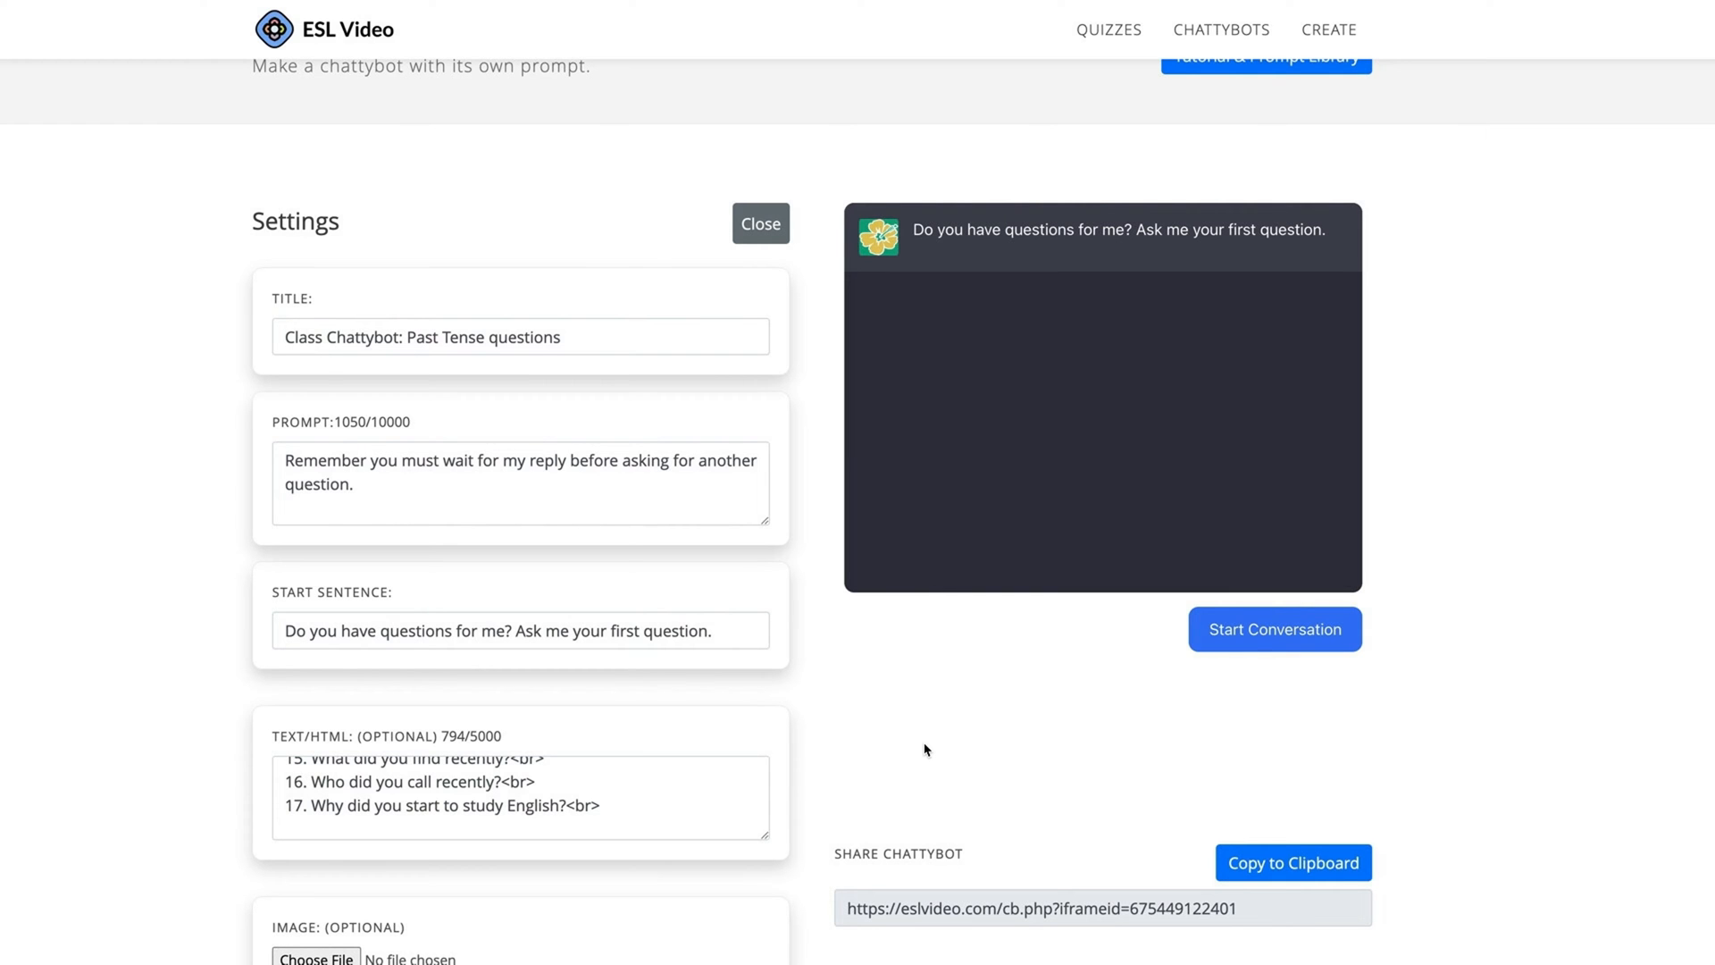
Step: Leave the chattybot preview and return to the logged-in welcome page
left_click(760, 223)
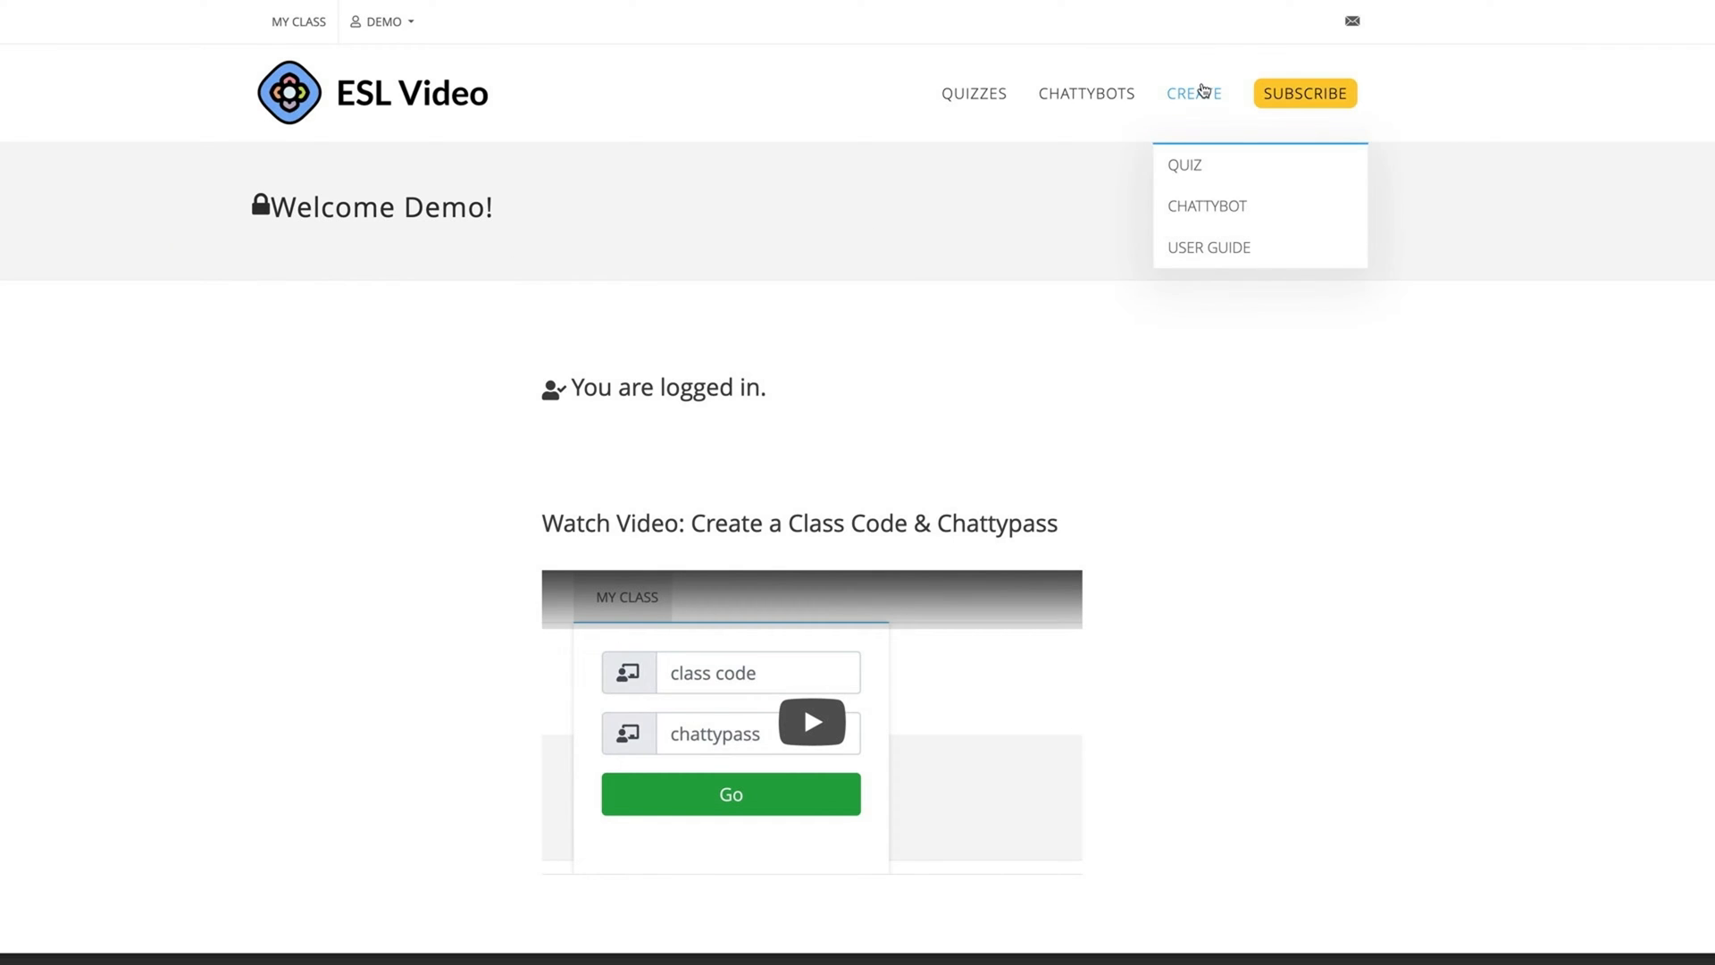
mouse_move(1207, 205)
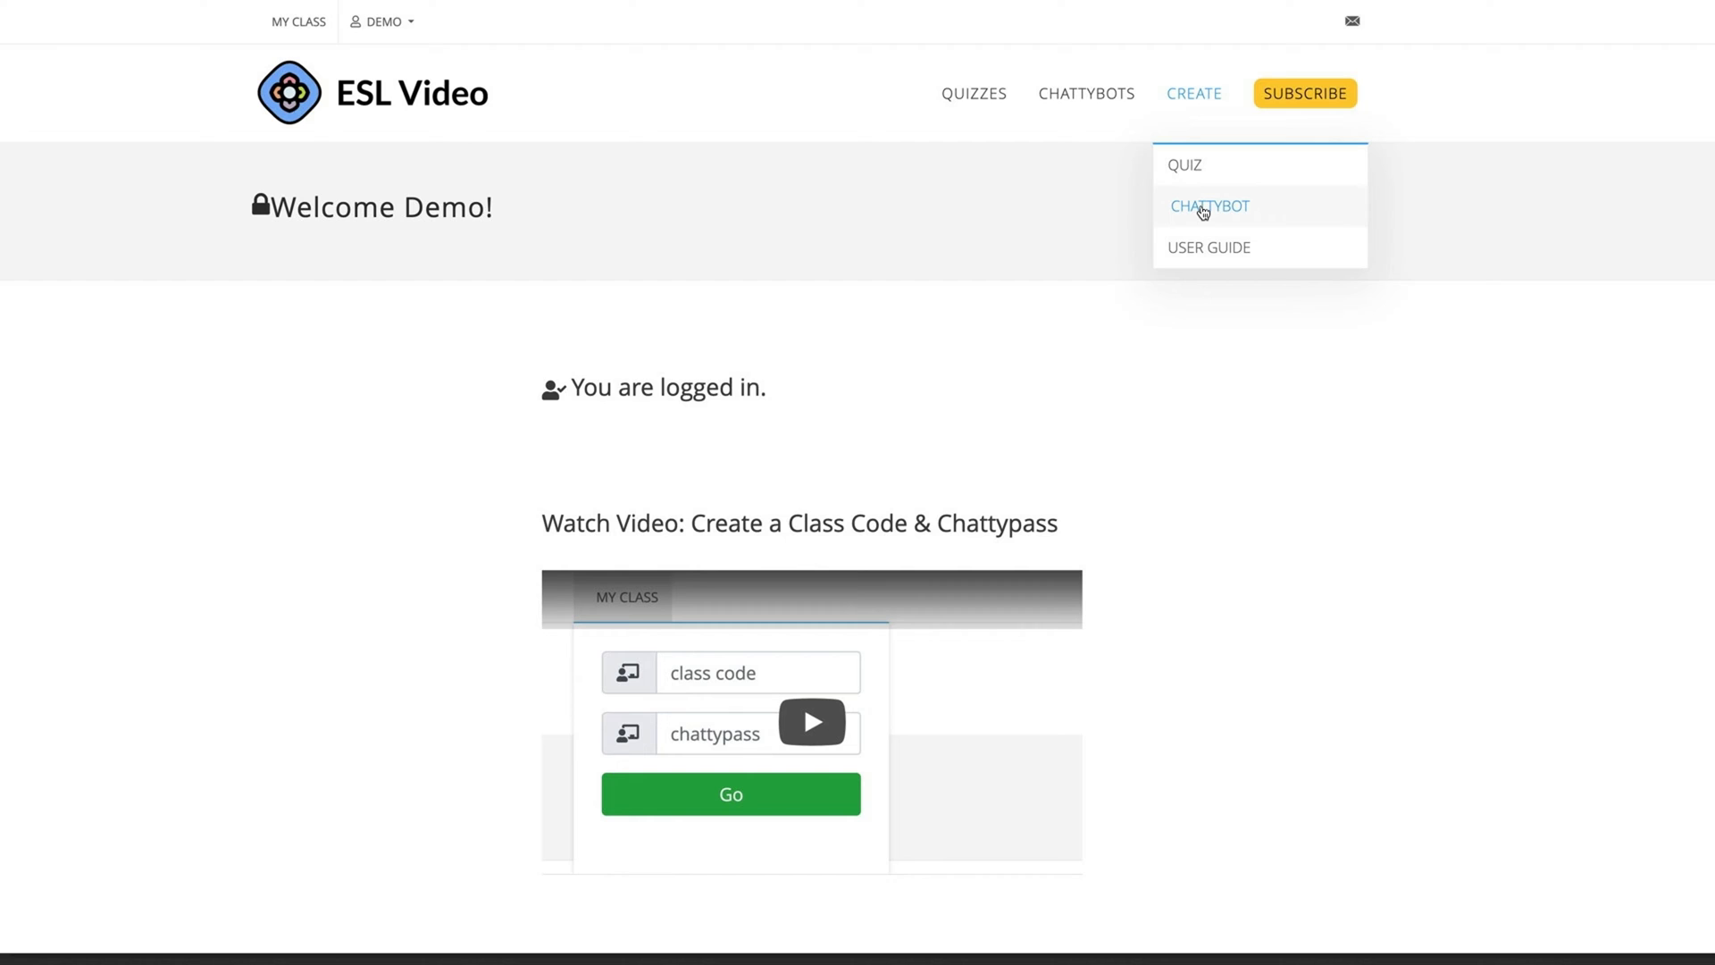
Step: Open CREATE > CHATTYBOT and review the Chattybot Generator page and its auto-delete notice
left_click(1210, 205)
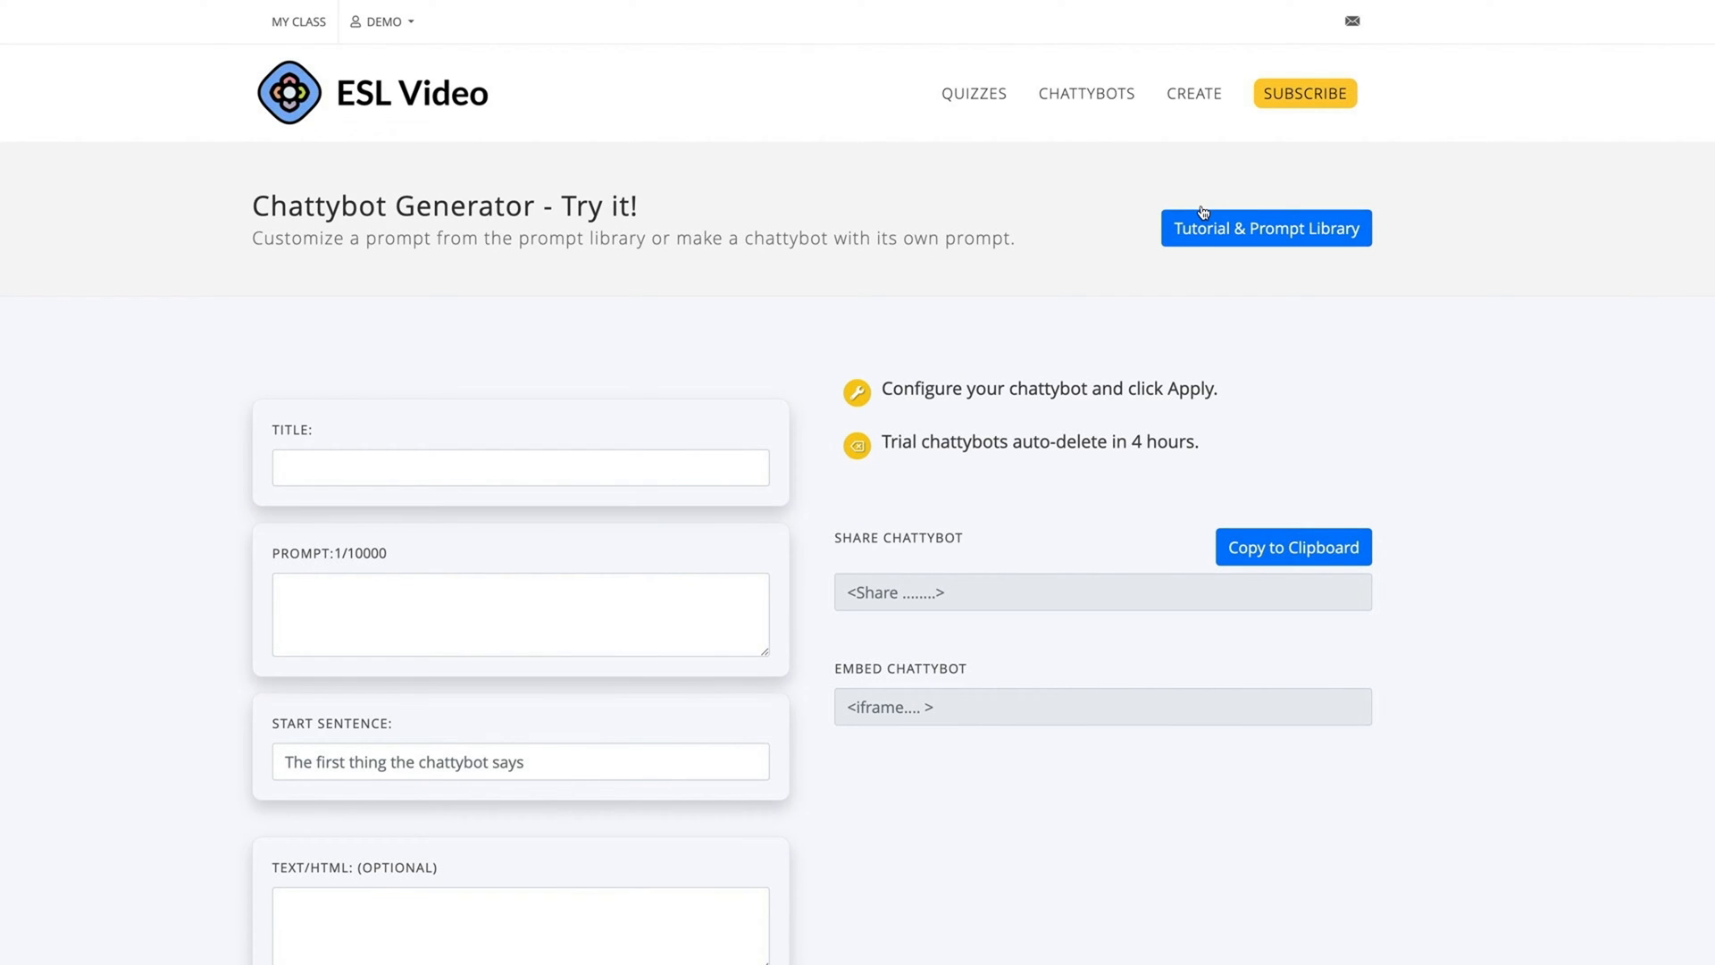
mouse_move(769, 322)
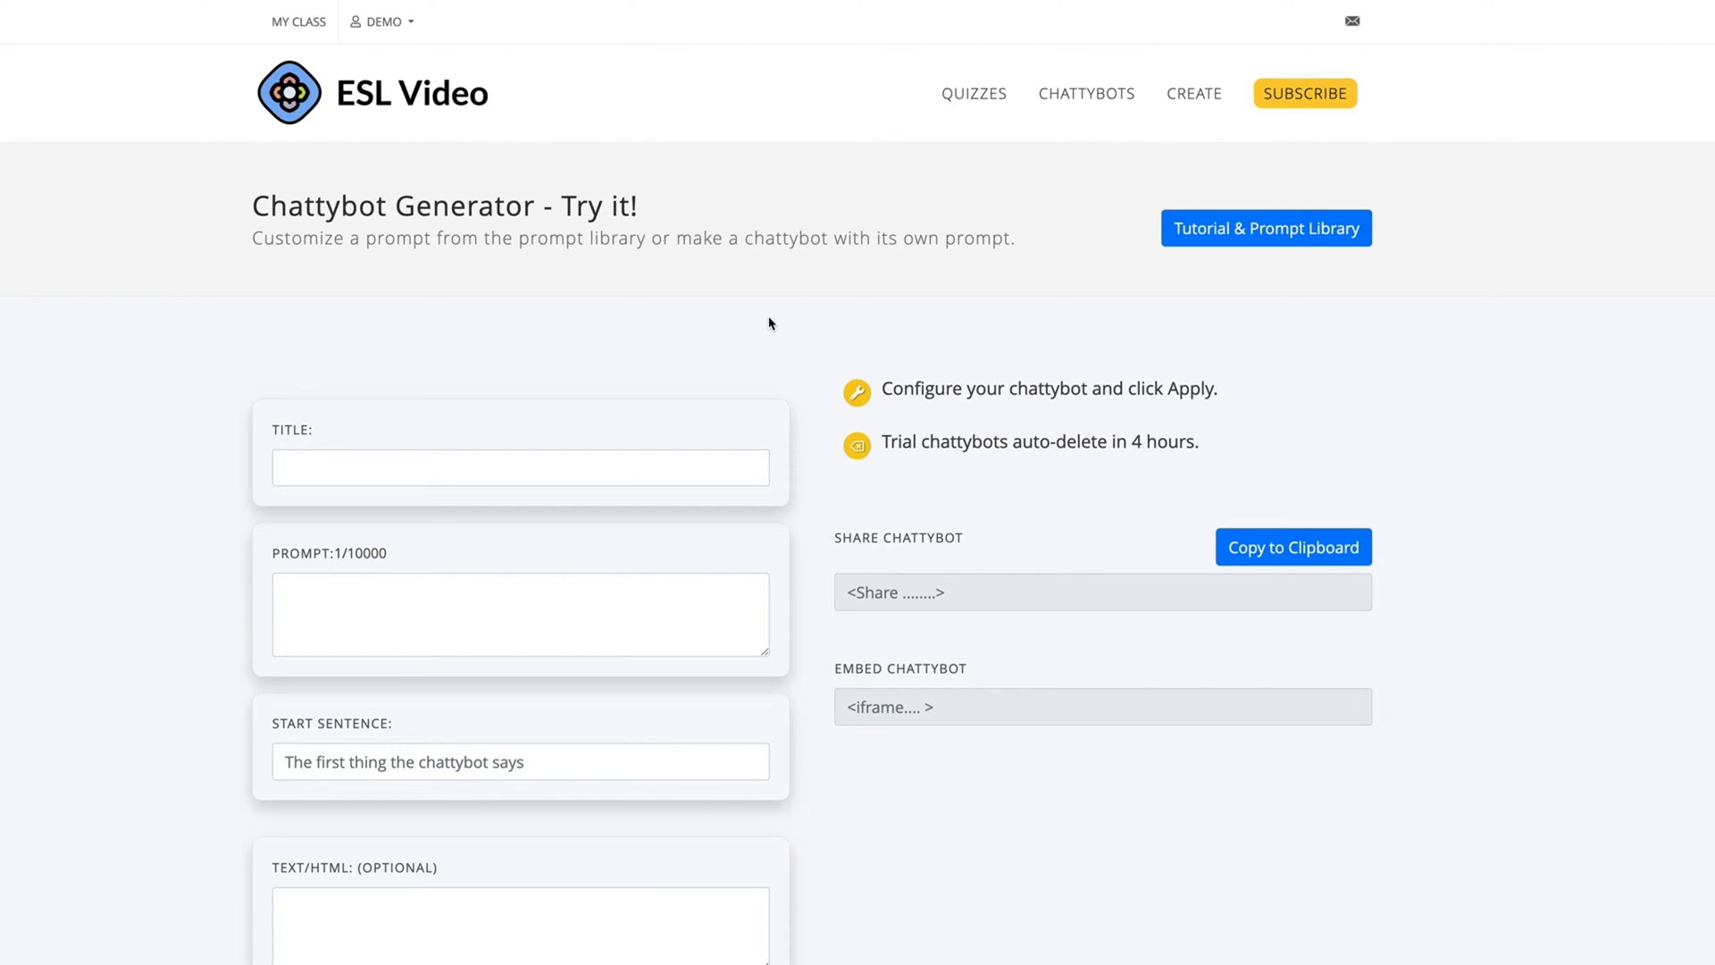
scroll("down", 3)
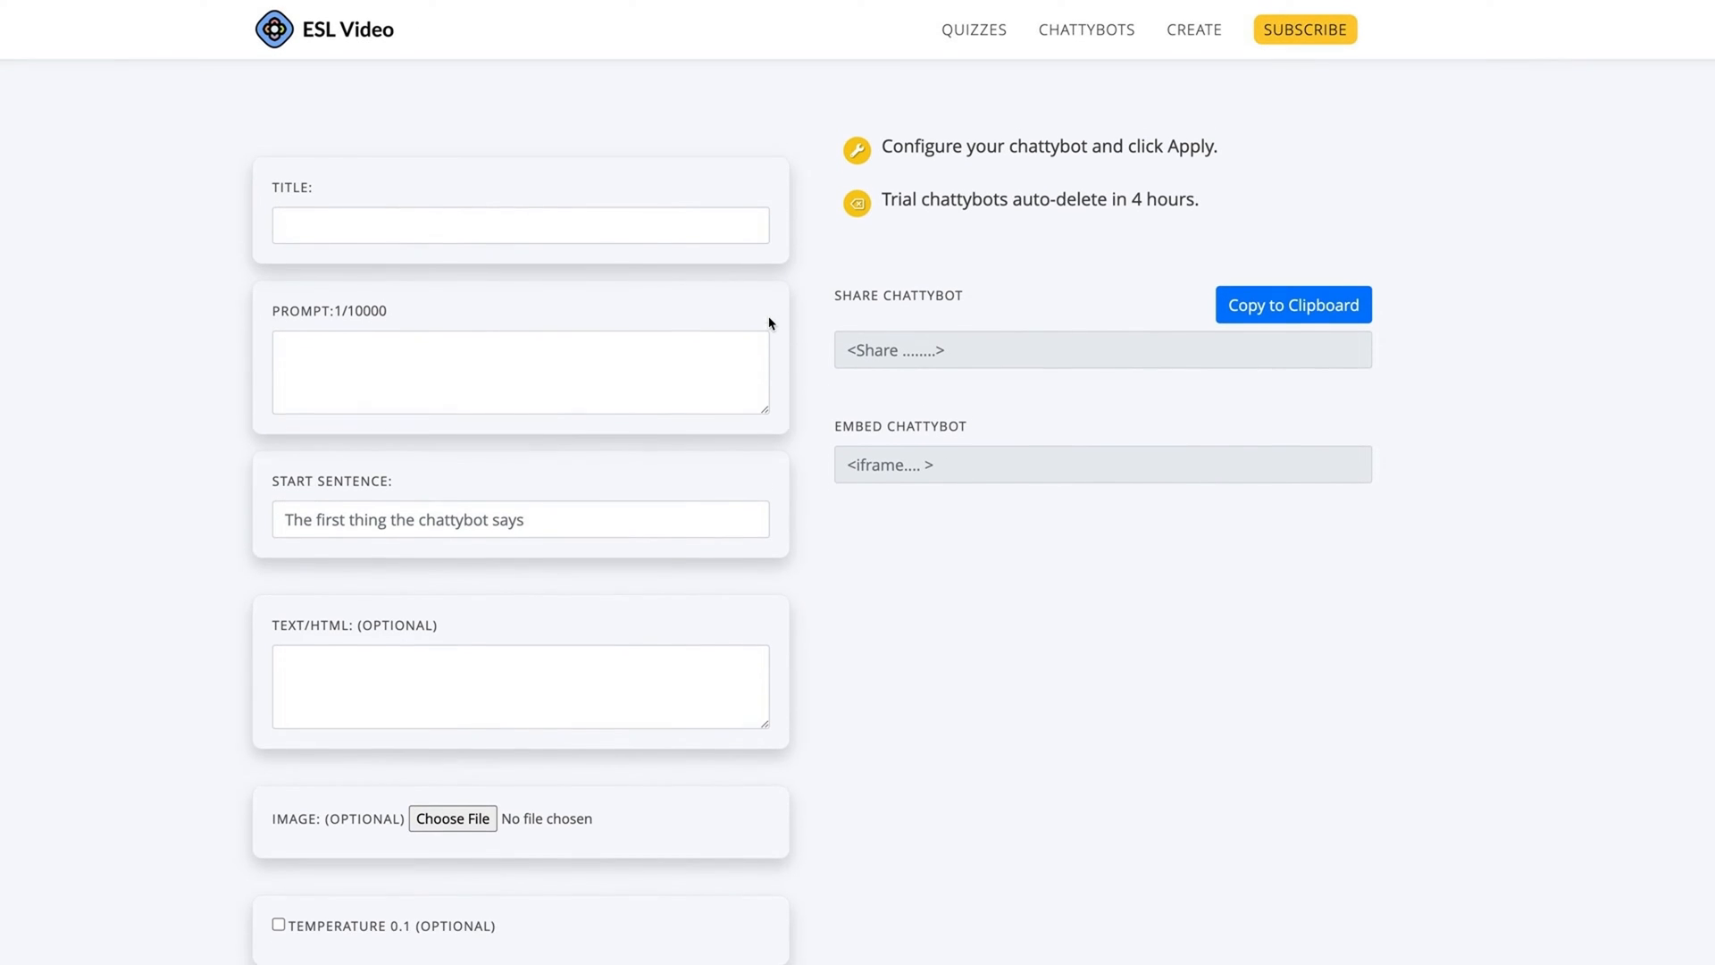
scroll("up", 3)
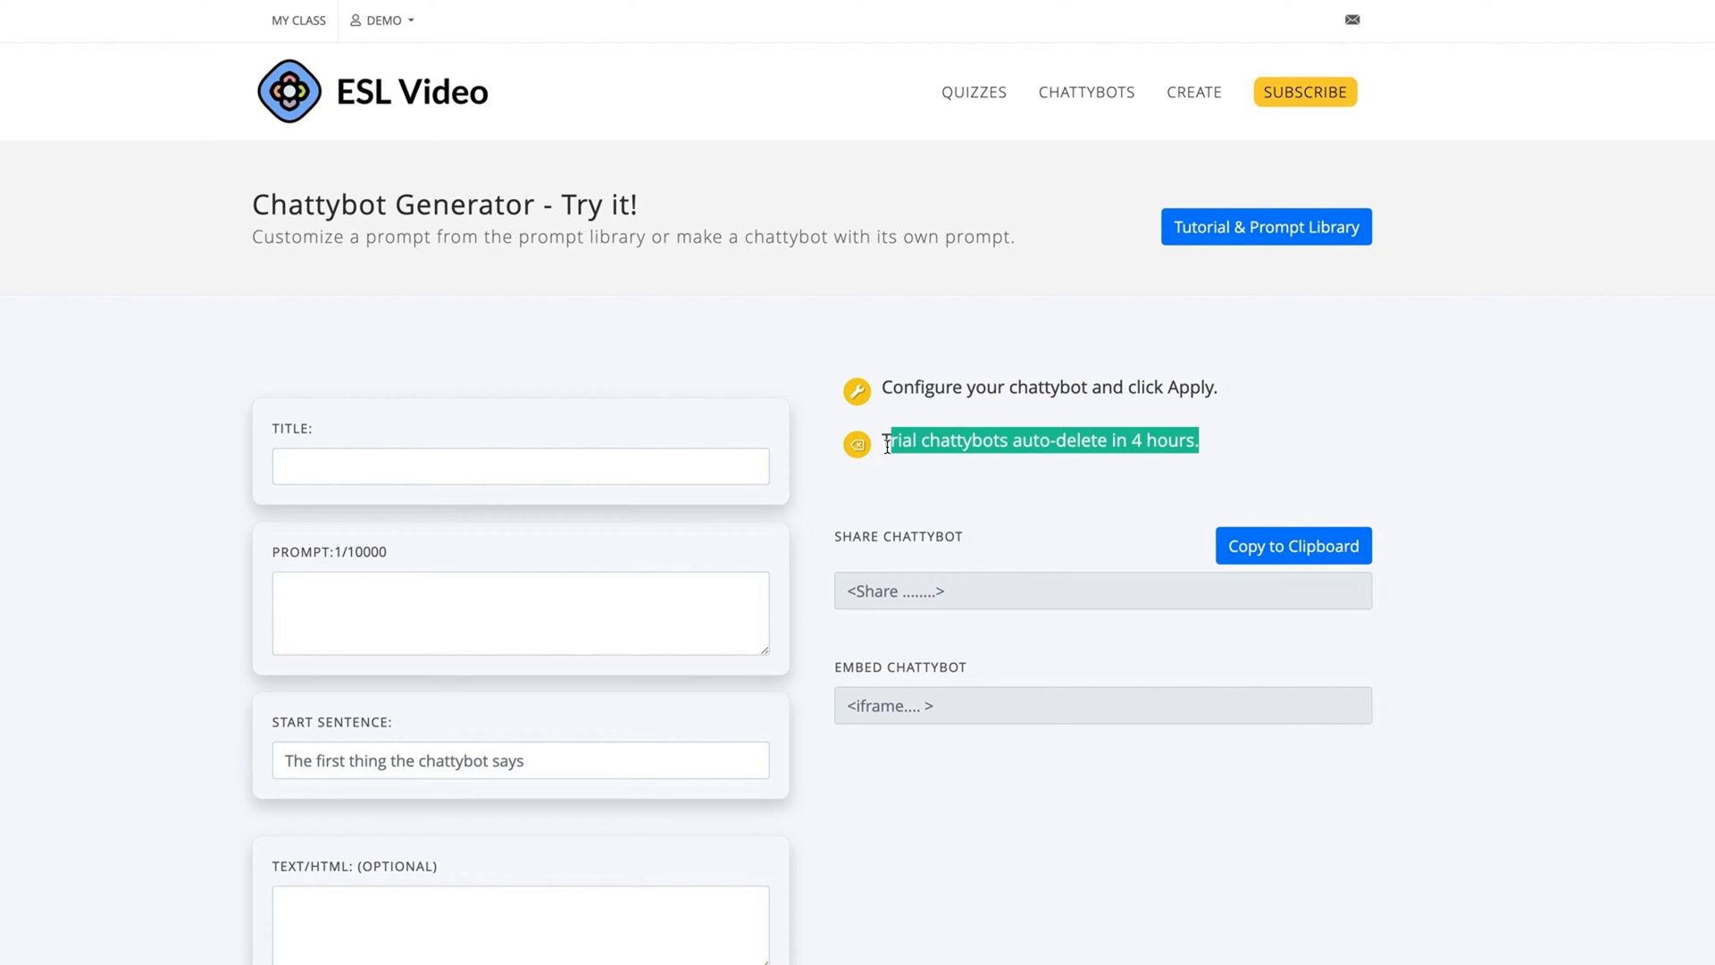
mouse_move(1281, 98)
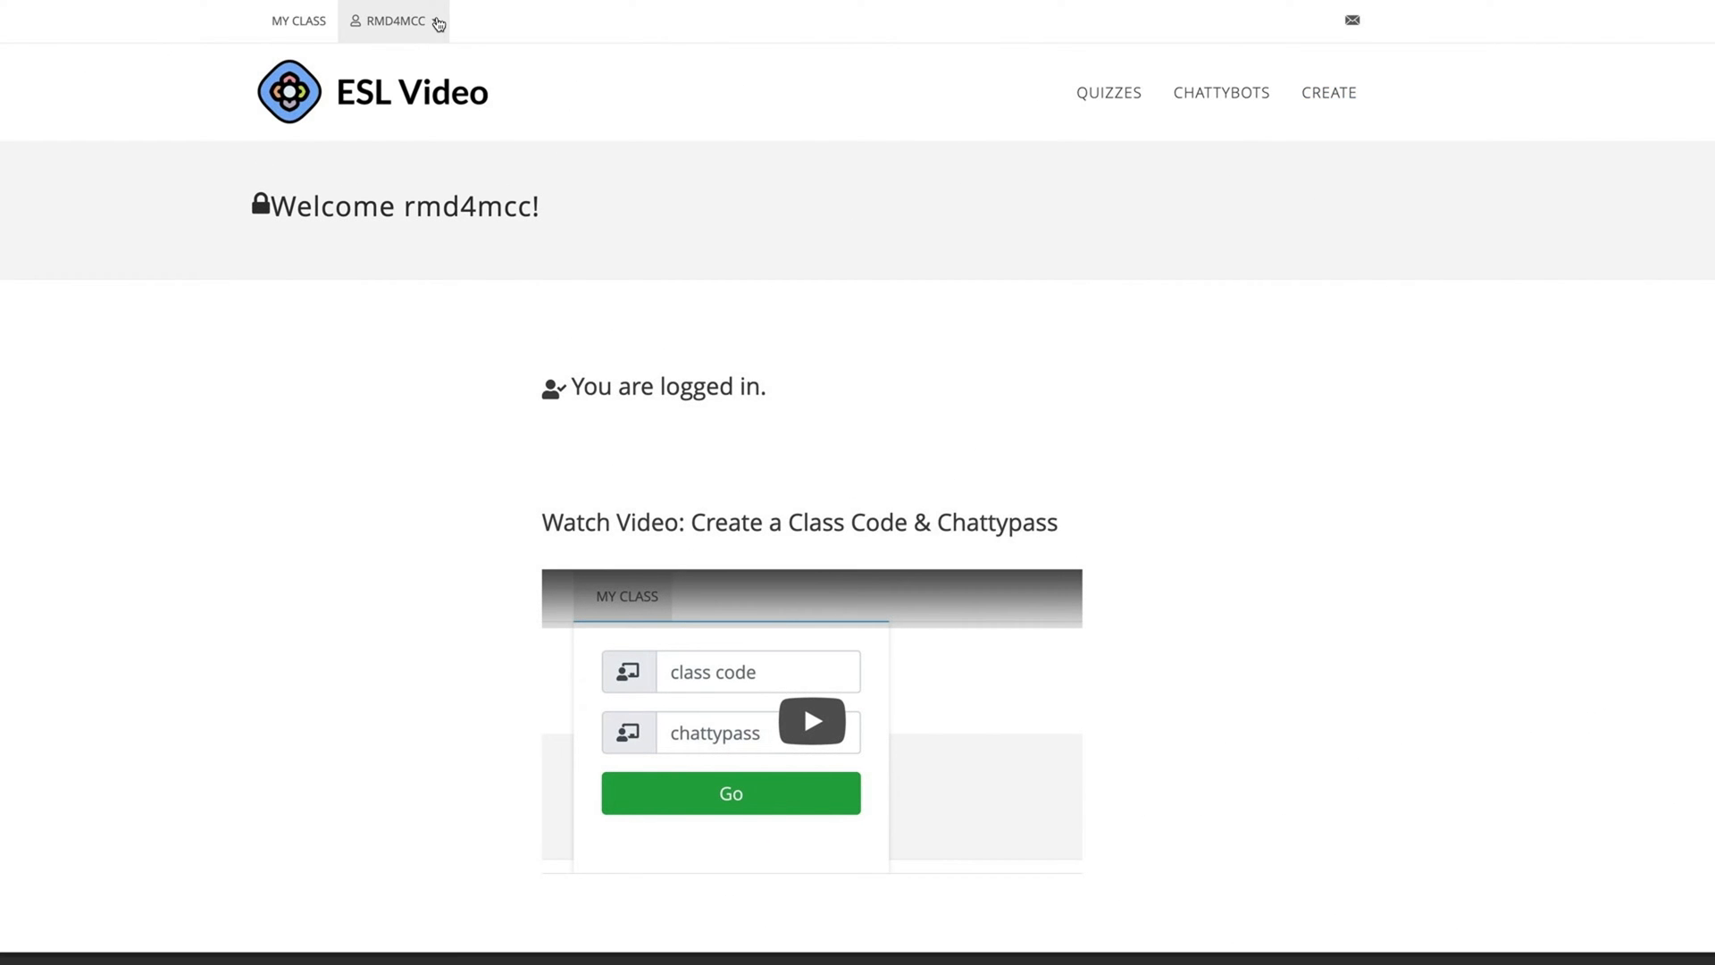
Step: Create a new chattybot from the My Chattybots list in the account menu
left_click(392, 20)
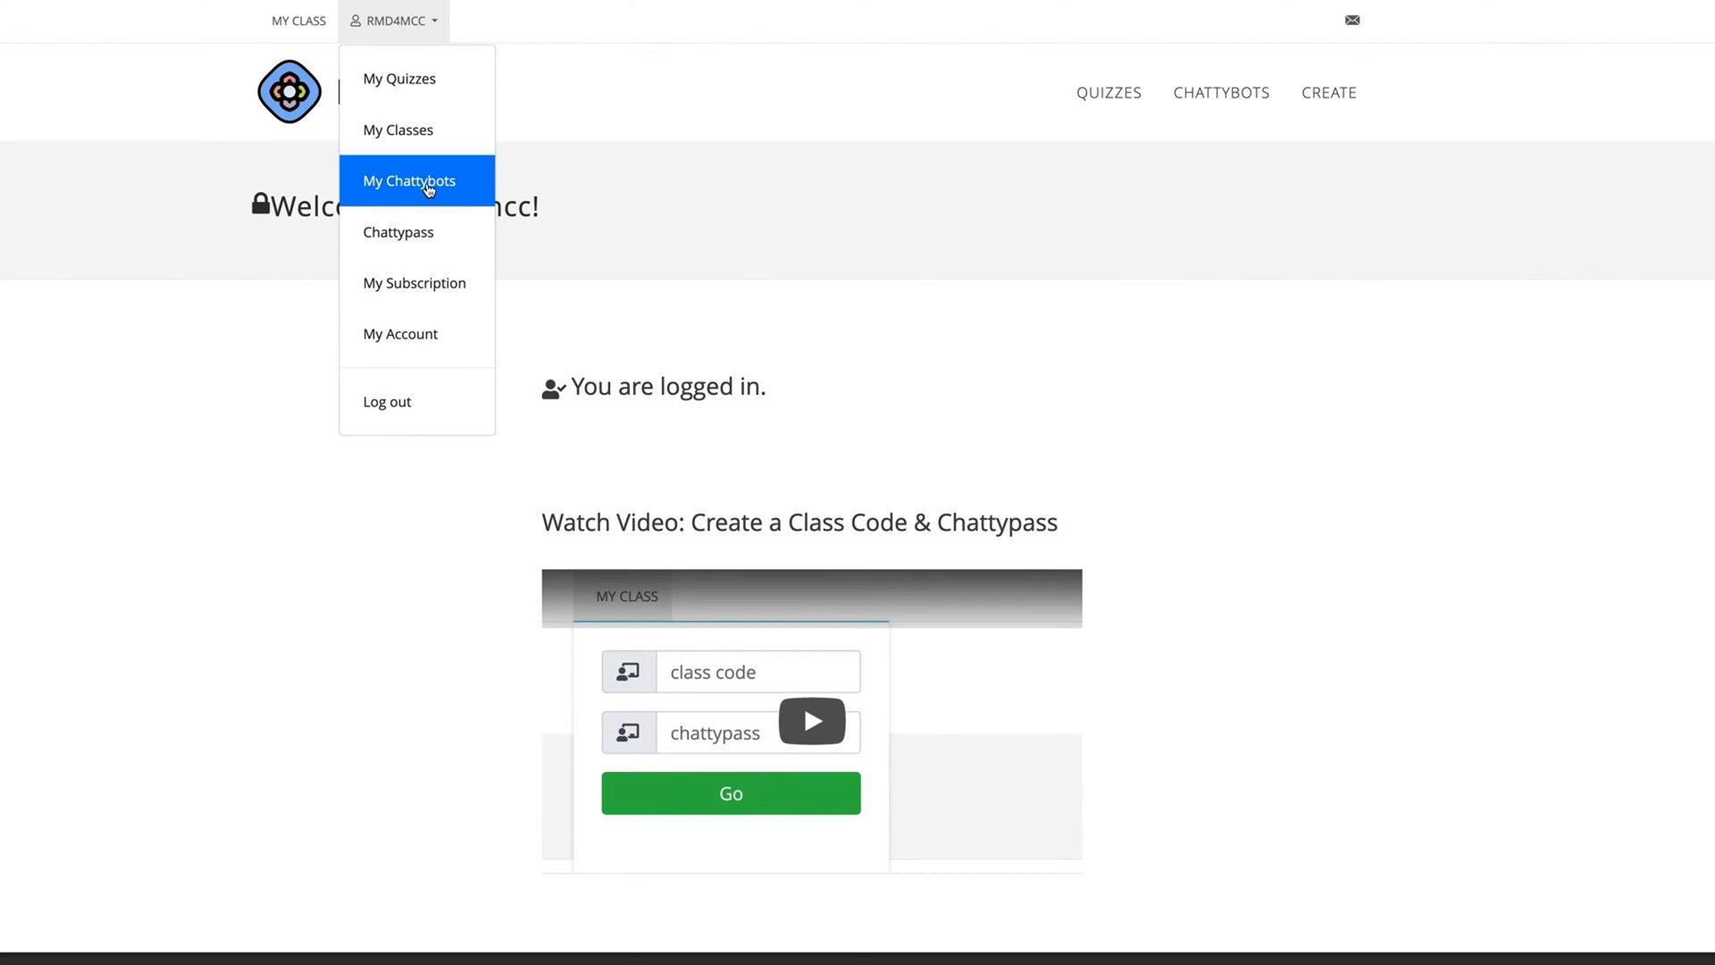
left_click(409, 181)
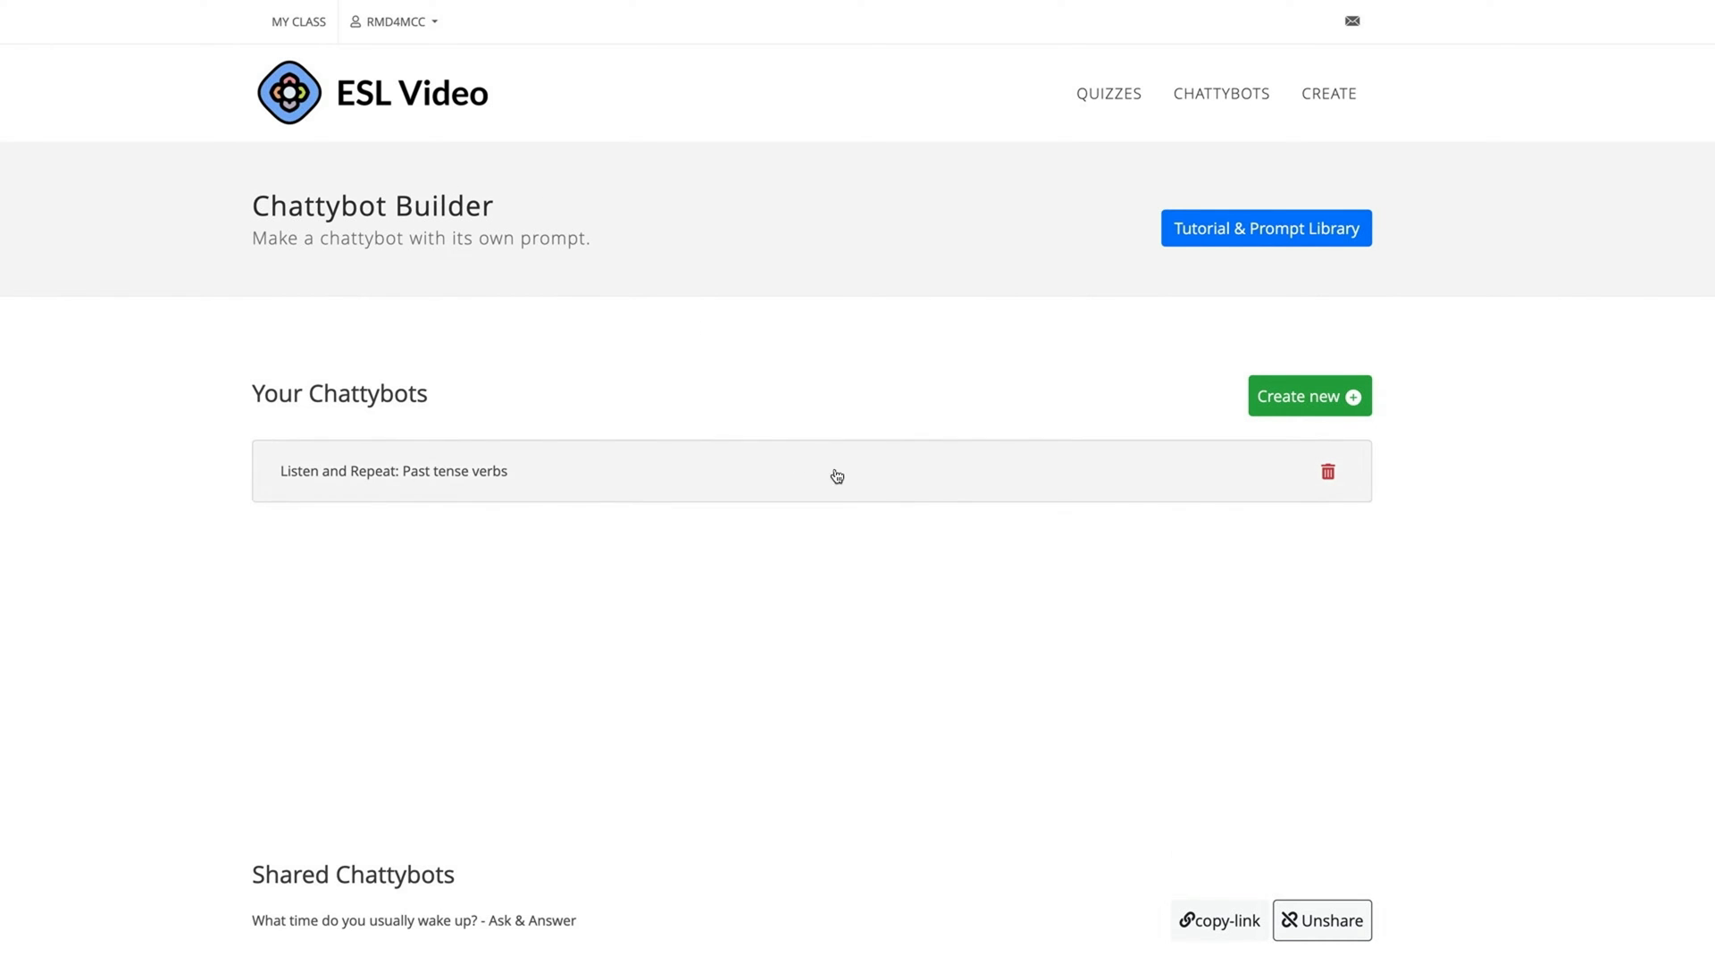
mouse_move(861, 481)
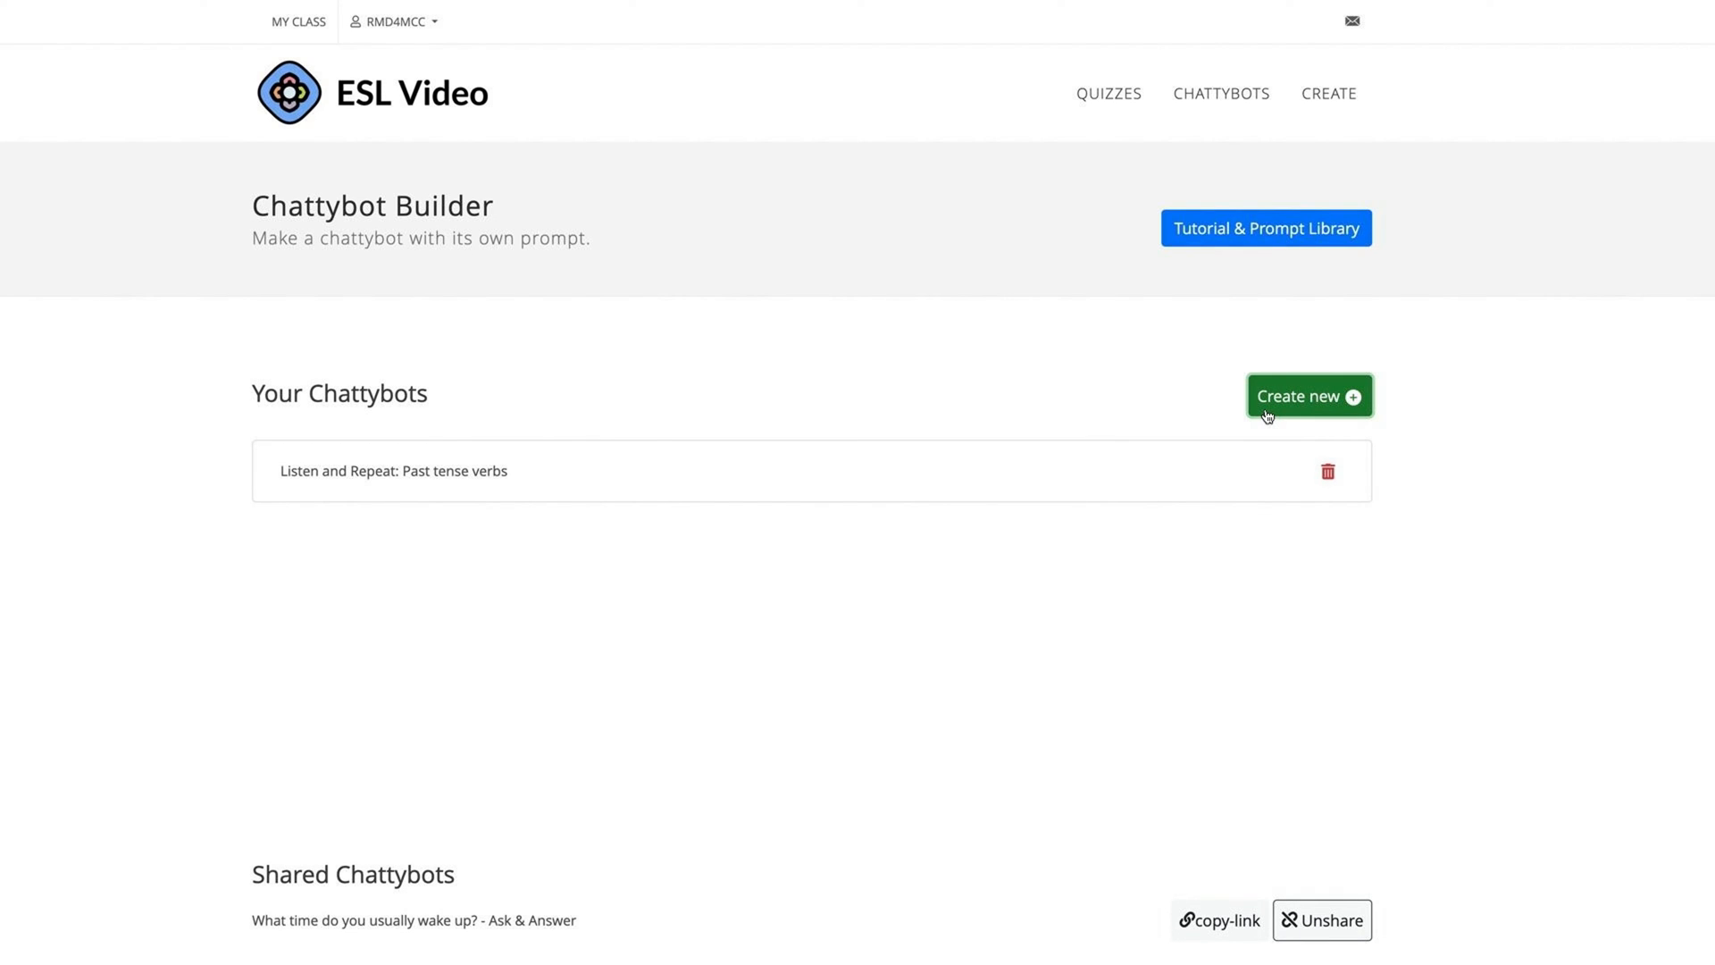
left_click(1309, 396)
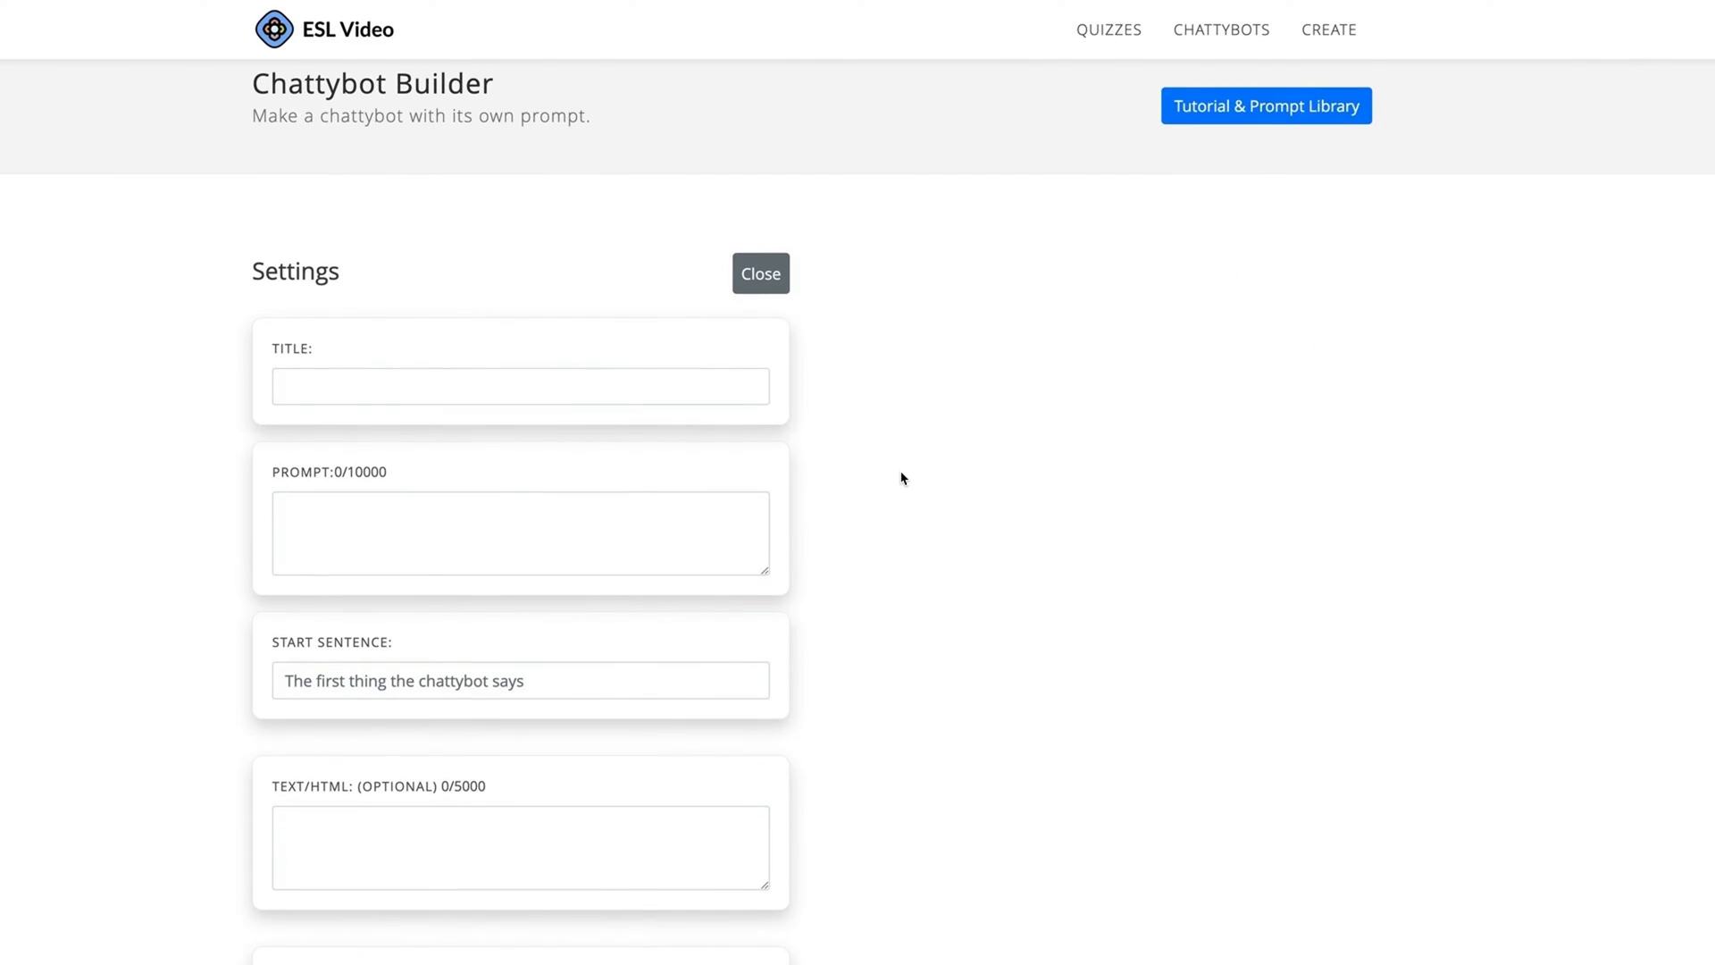
Step: Browse the empty Settings form, then bring up the Ask and Answer prompt document
scroll("down", 3)
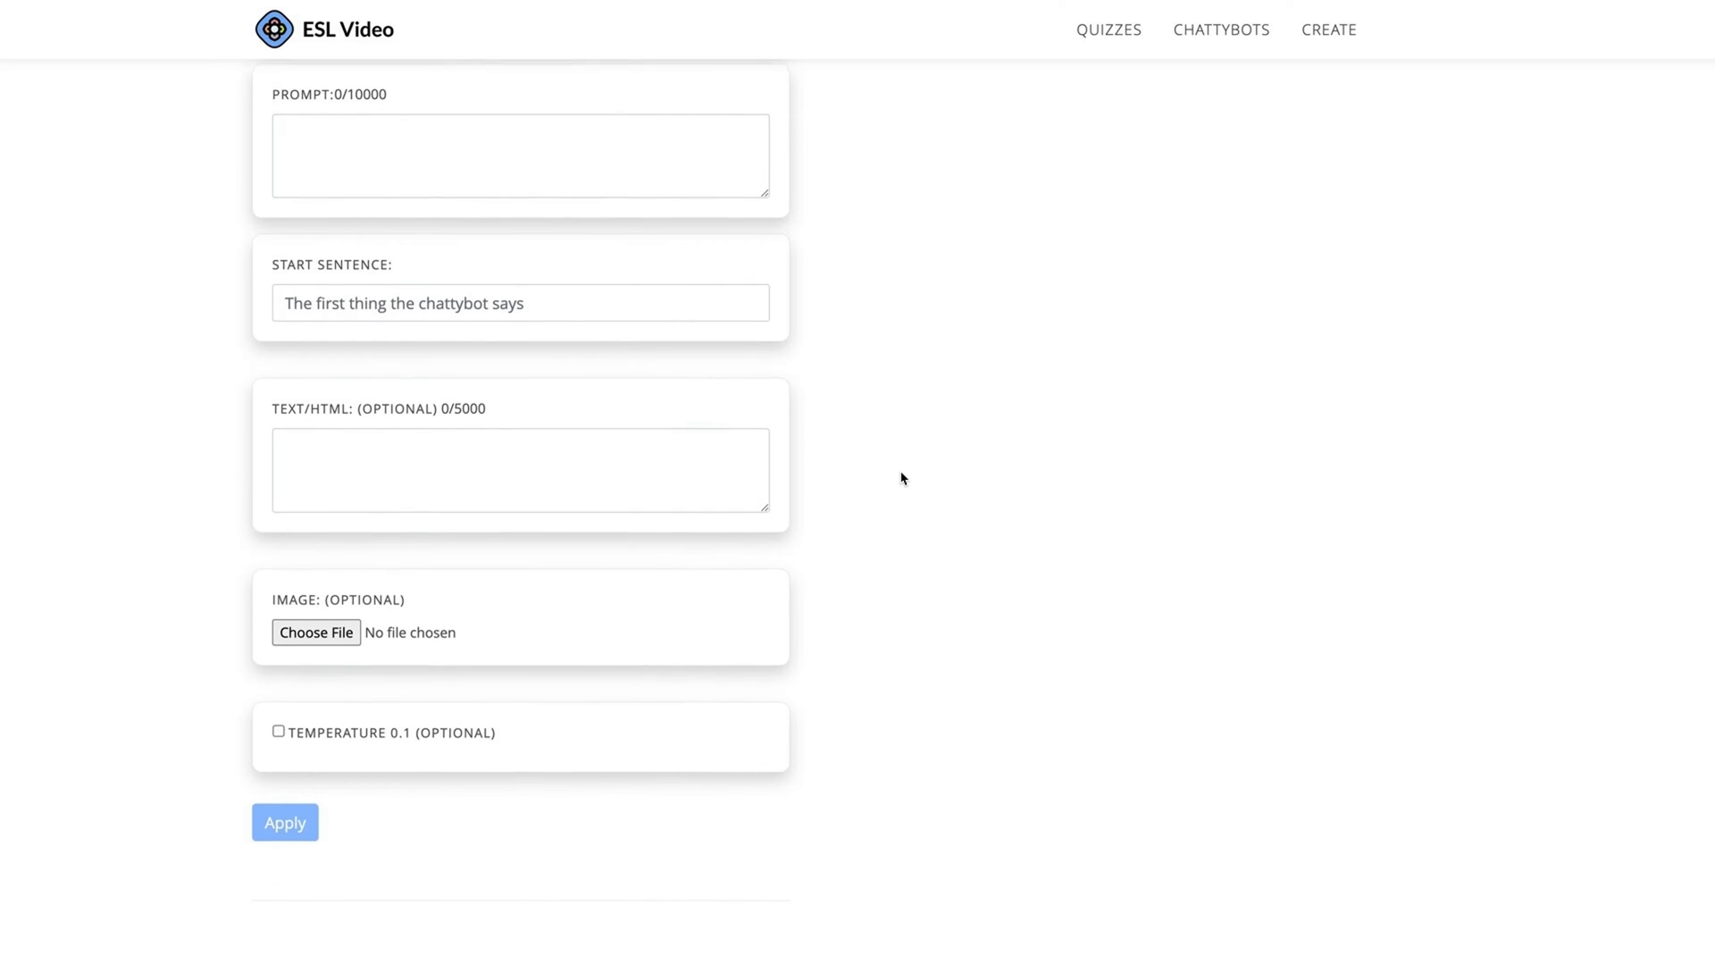
scroll("down", 3)
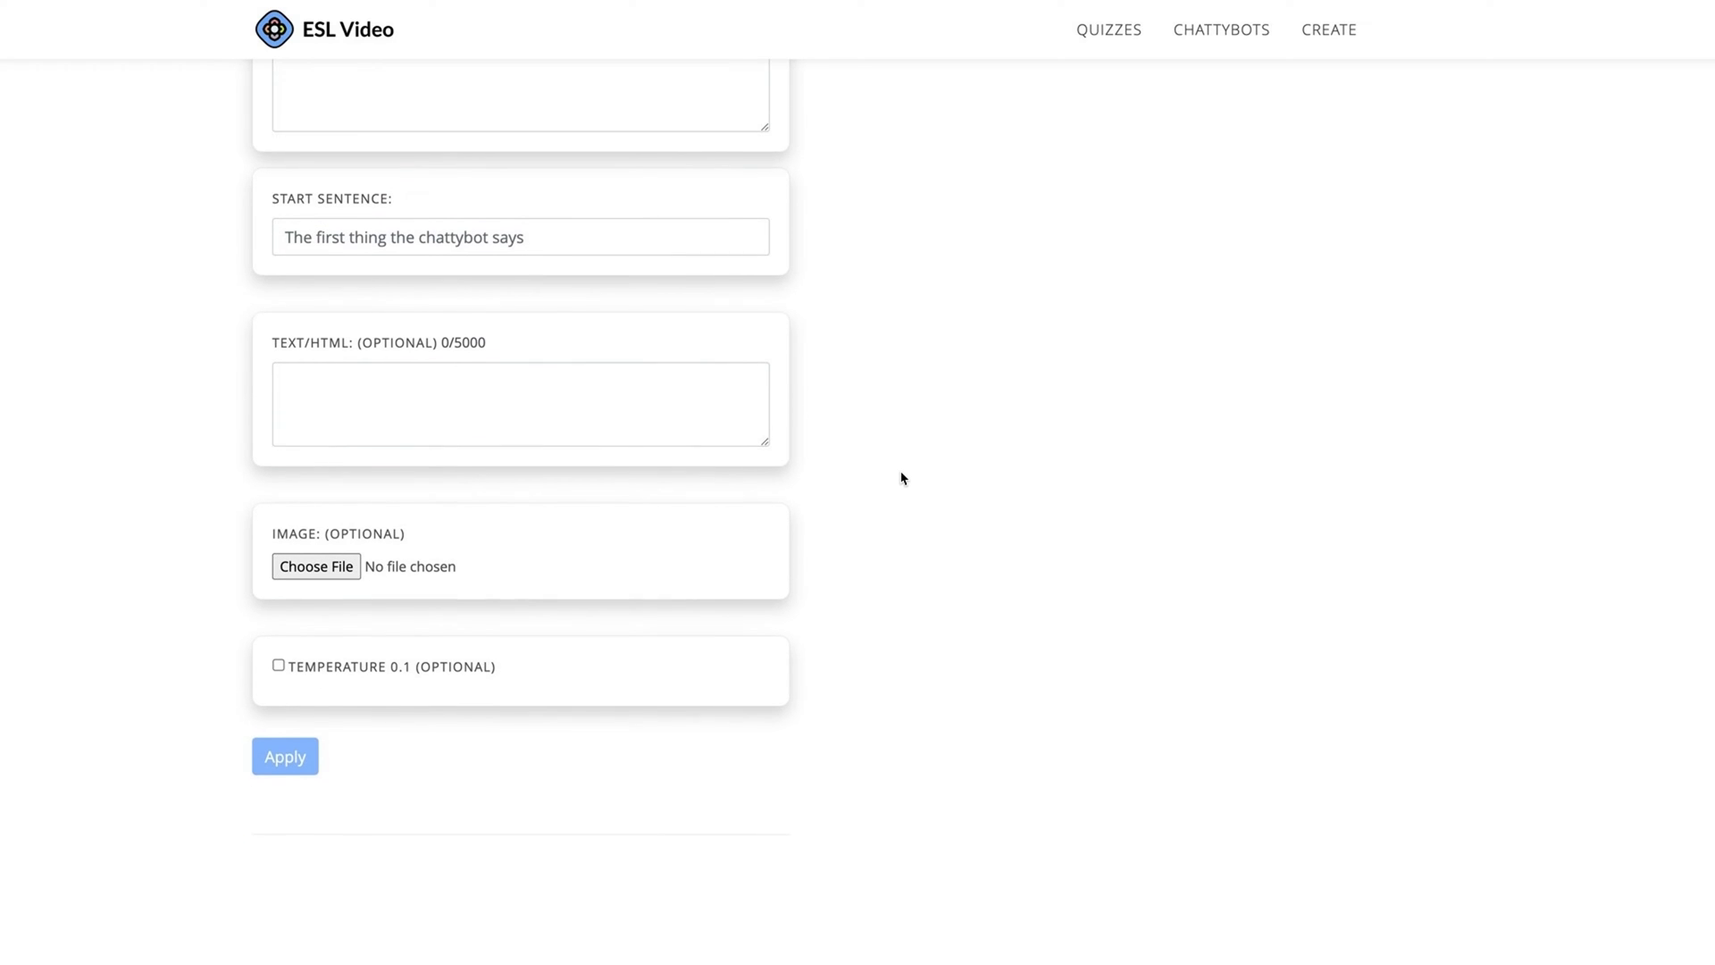
scroll("up", 3)
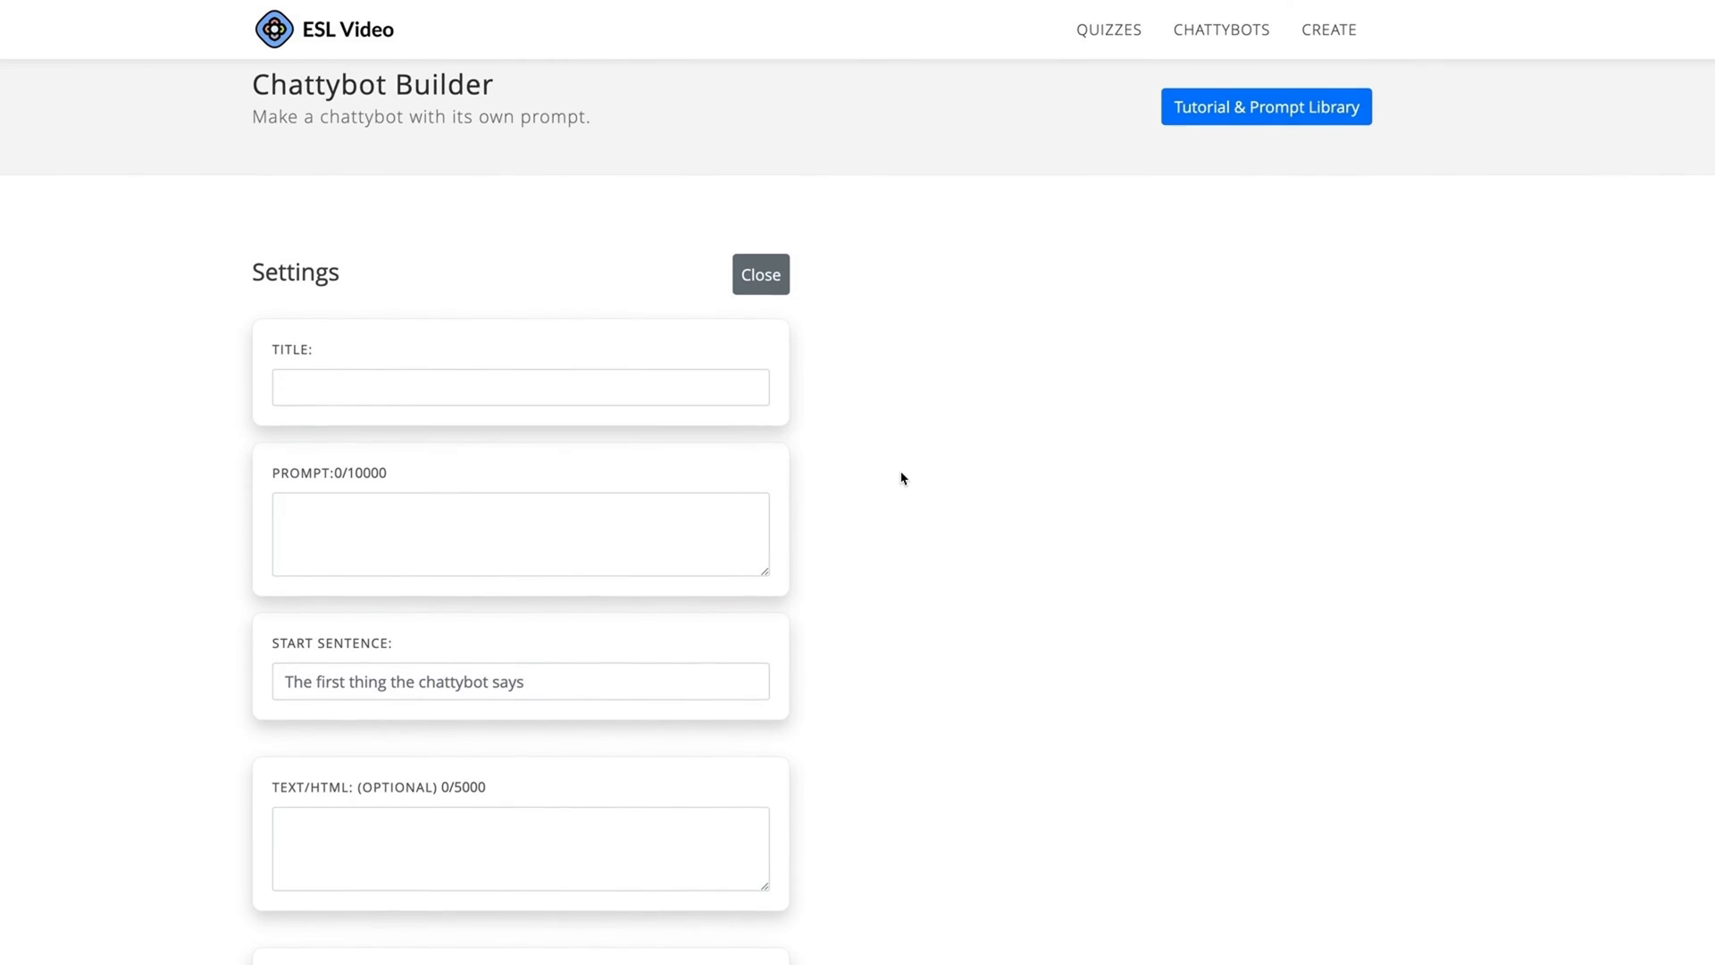
left_click(1266, 106)
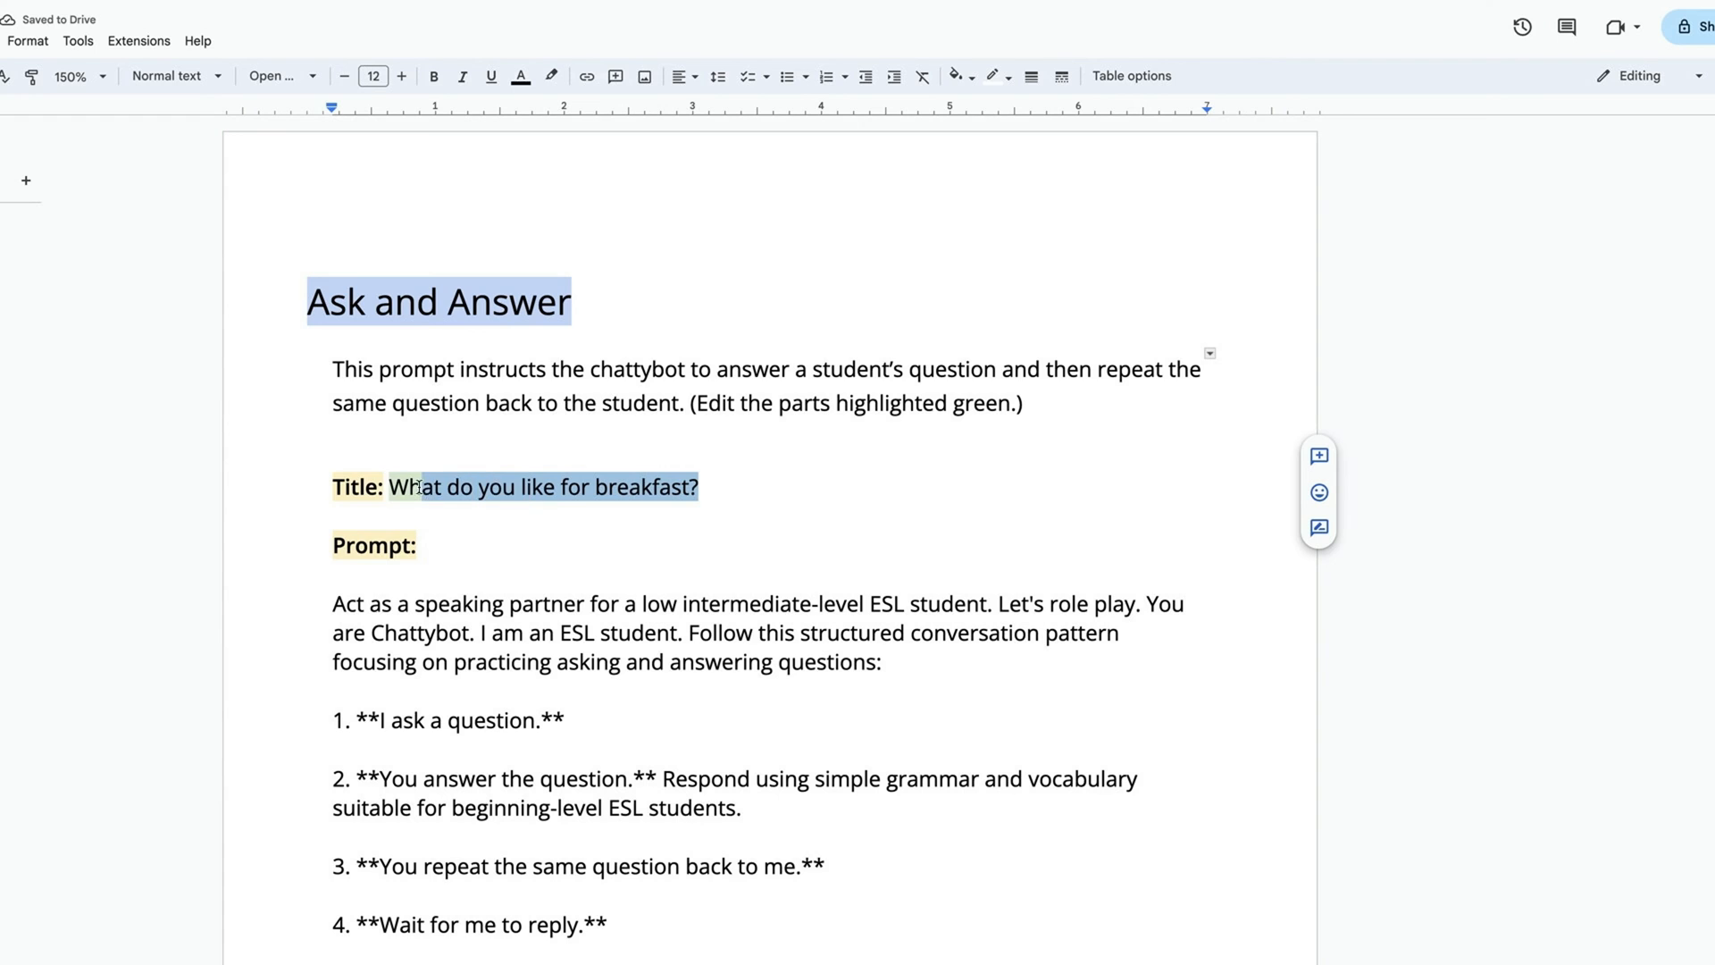
Step: Enter the chattybot title 'Class Chattybot: Past'
type("Class Chattybot: Past")
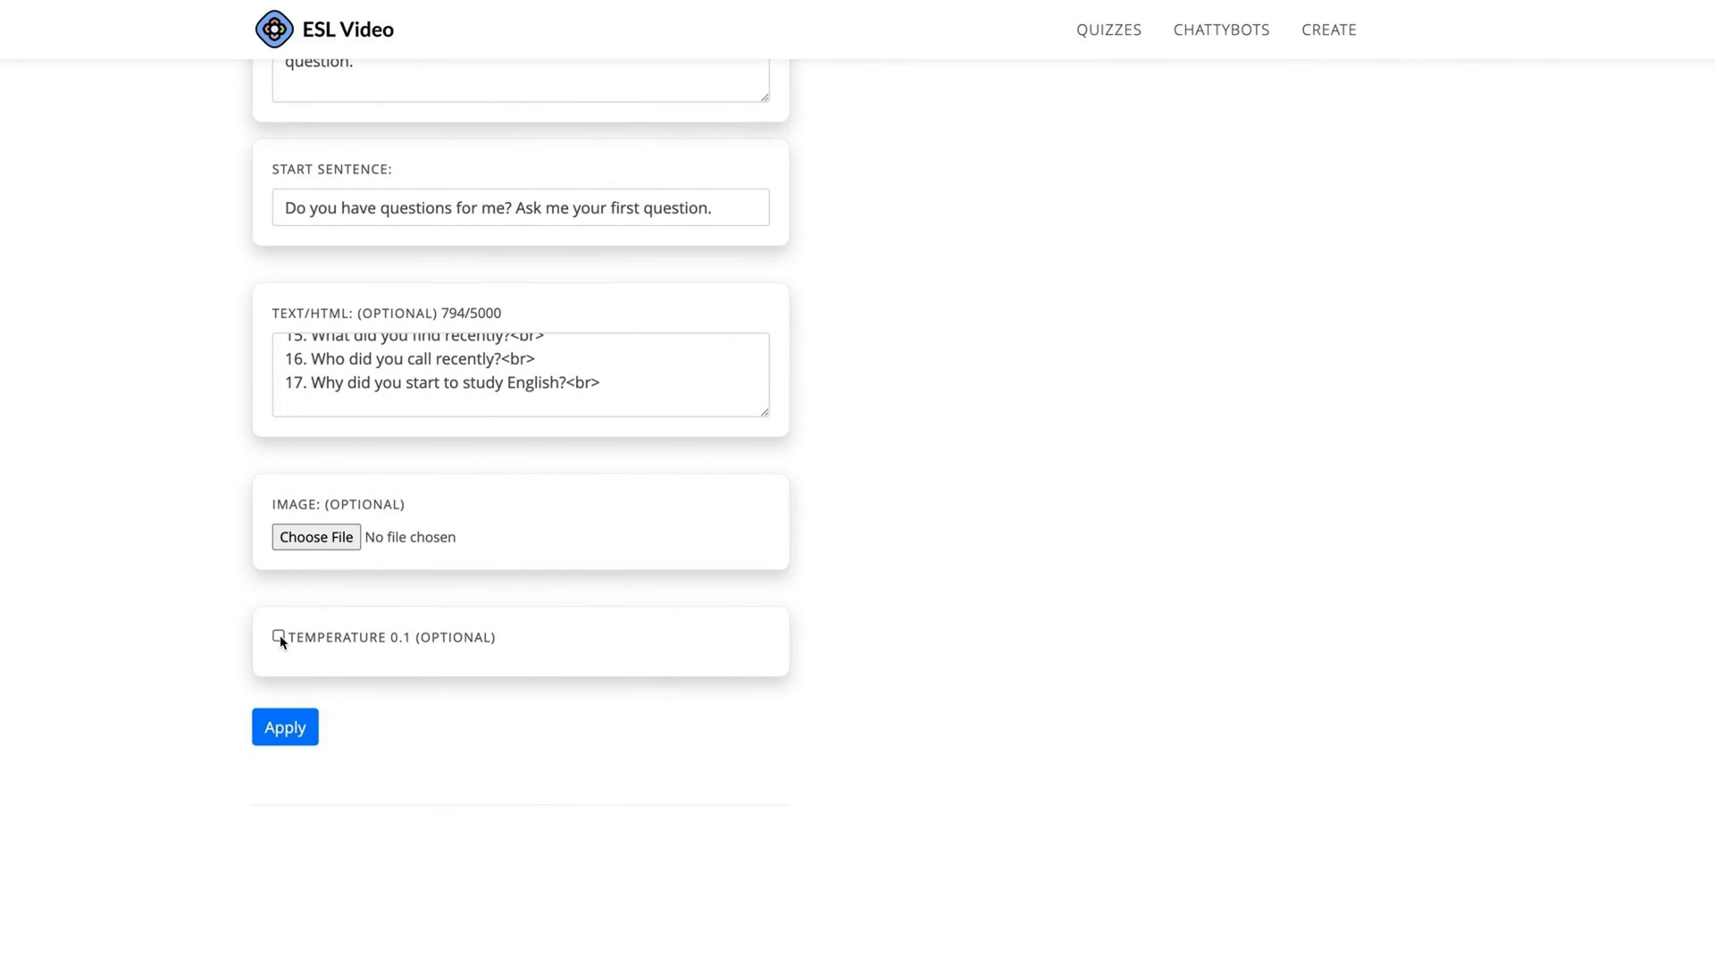
Step: Tick the Temperature 0.1 checkbox on the filled settings form
left_click(278, 637)
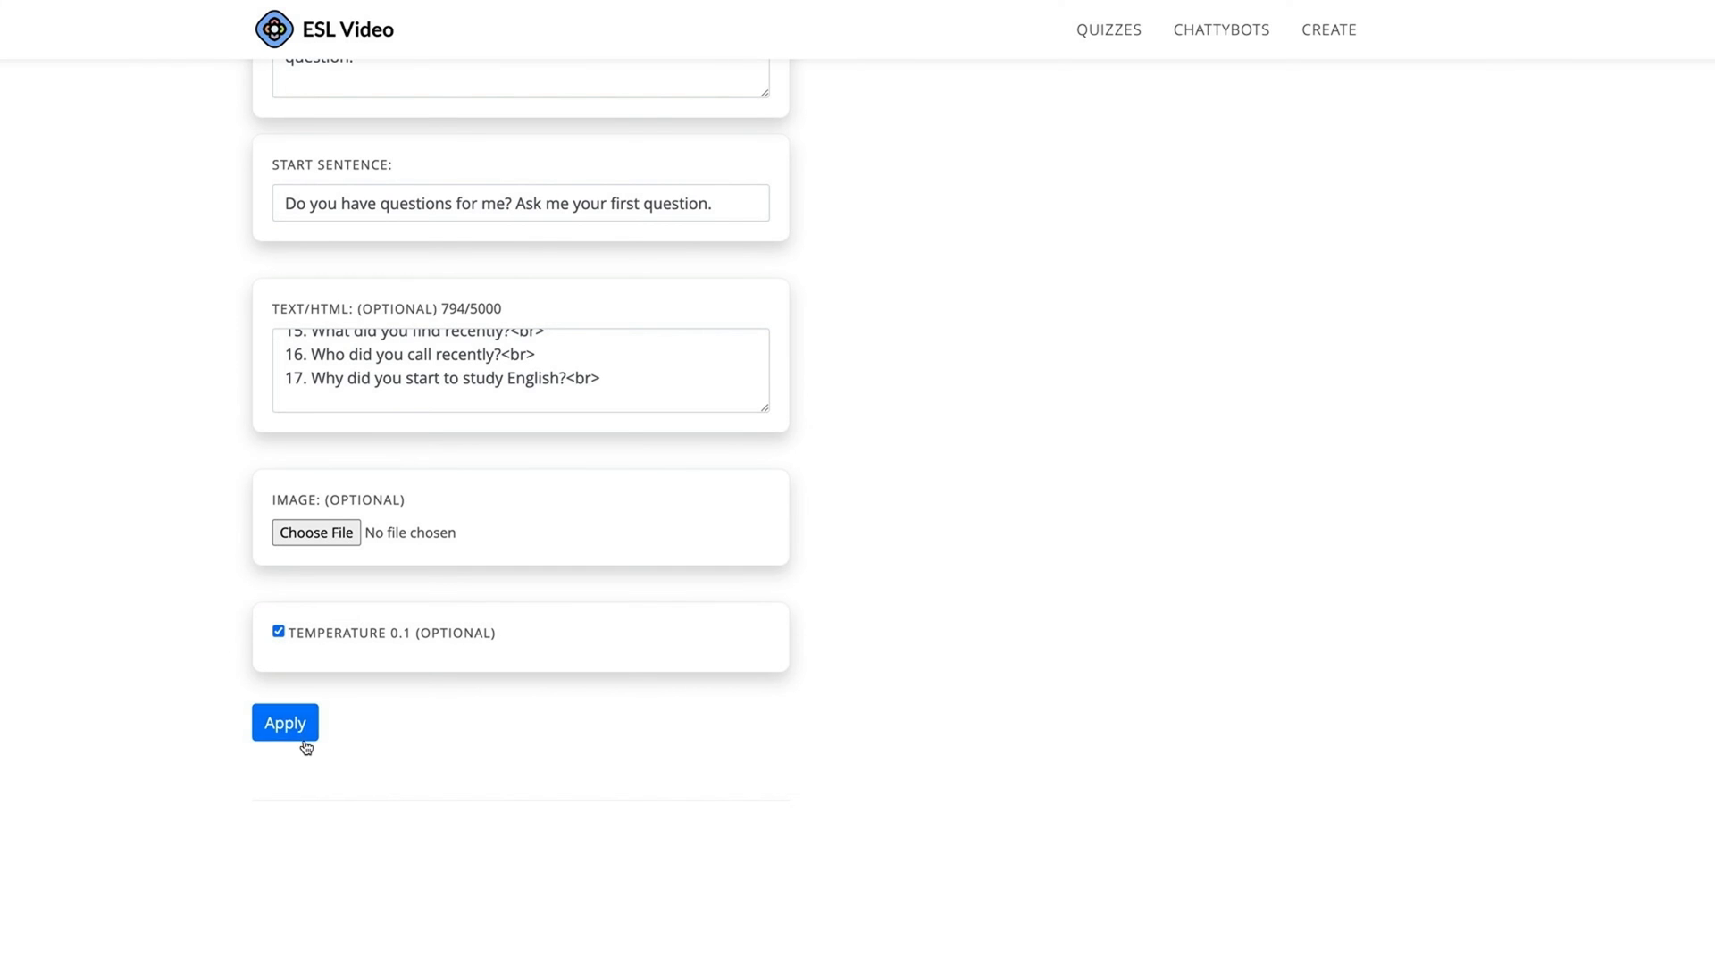